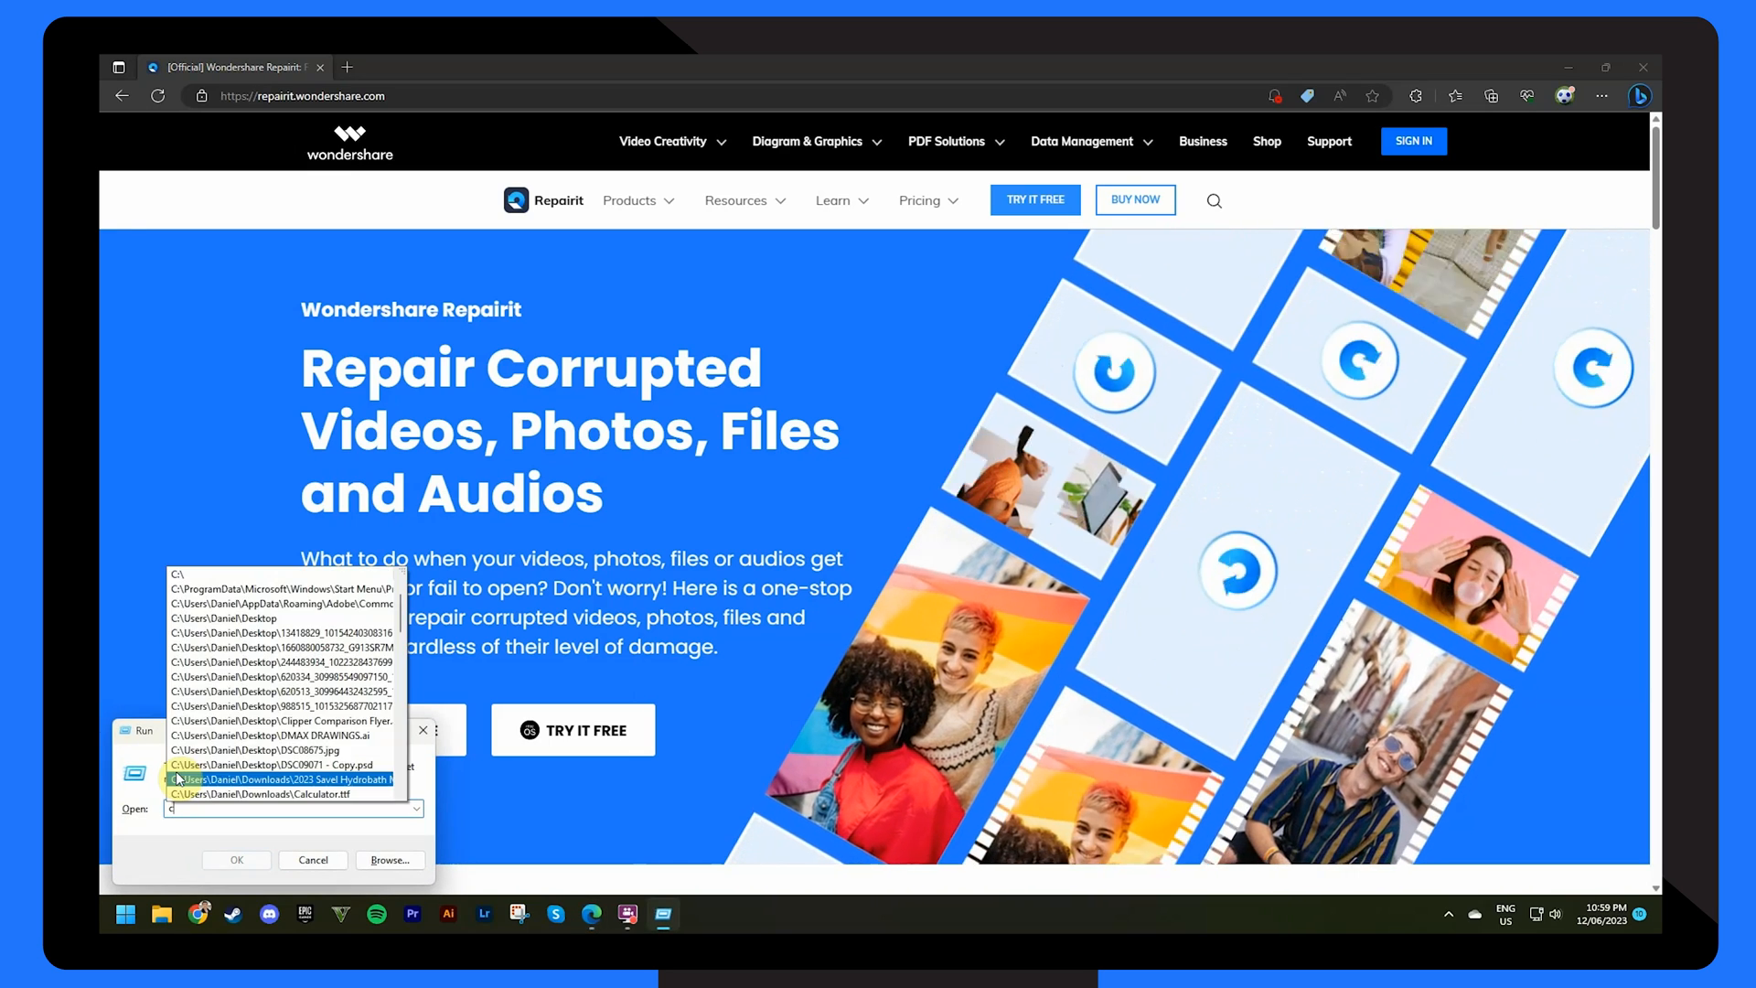
# Step: Launch Device Manager by running devmgmt.msc from a Command Prompt window
pyautogui.click(236, 860)
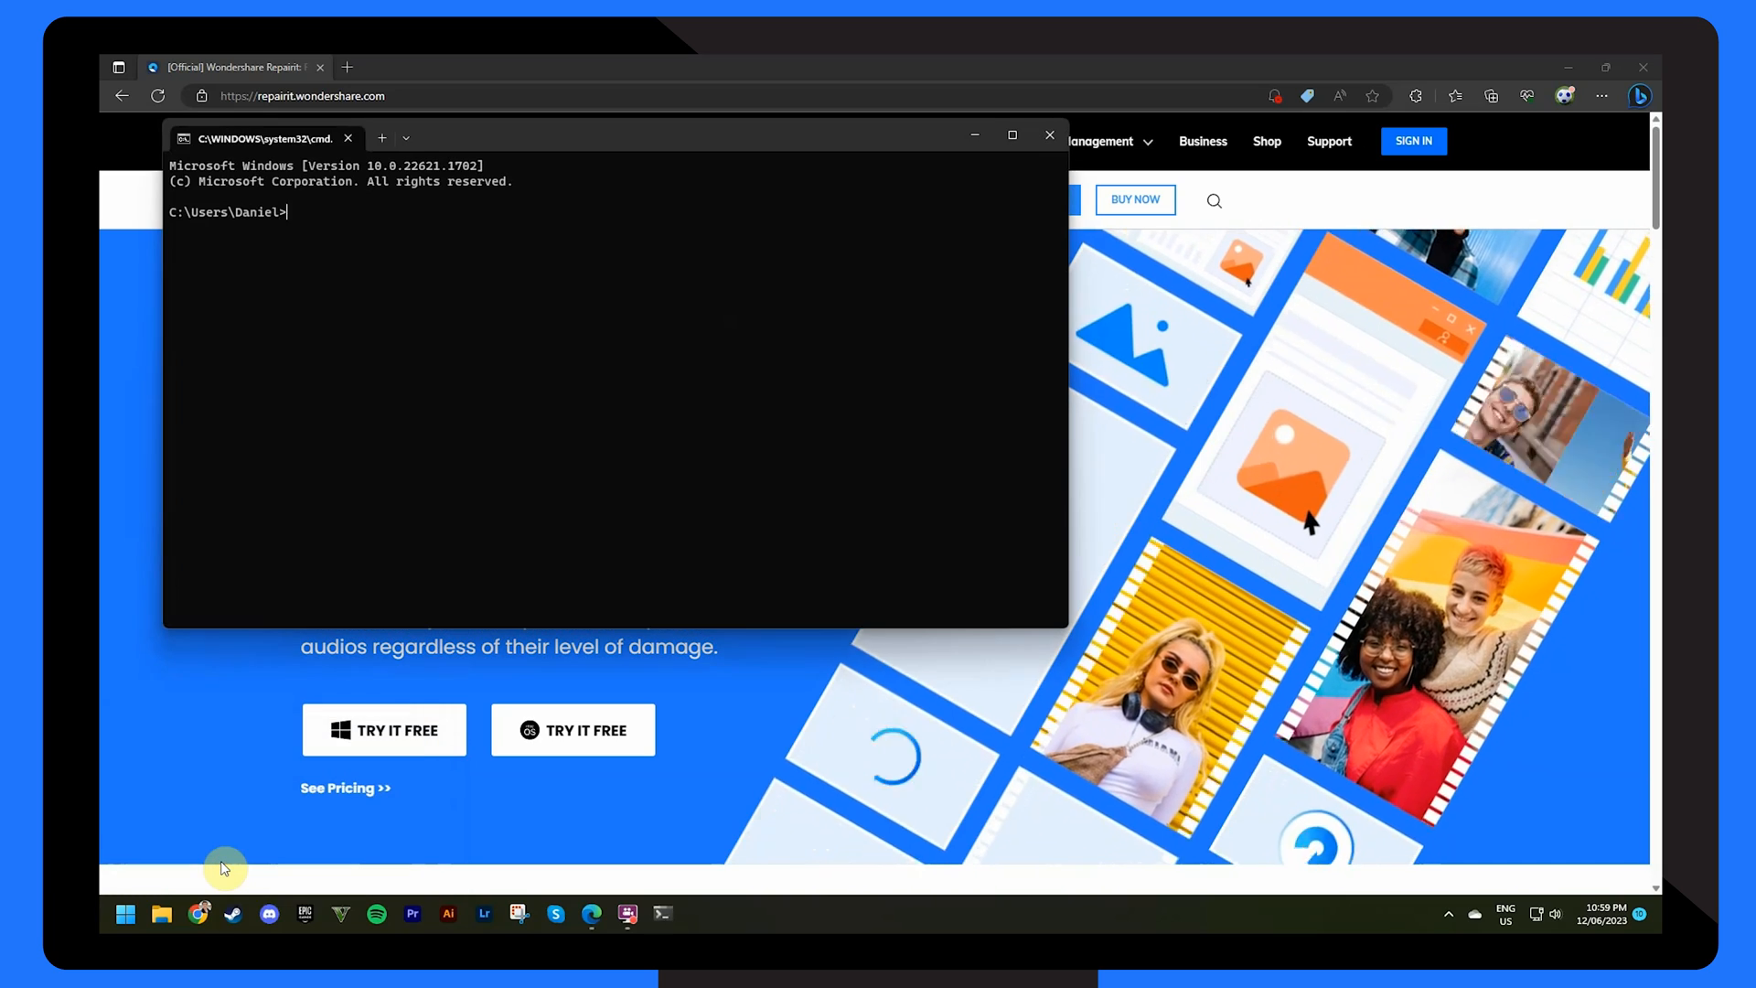
pyautogui.write('d')
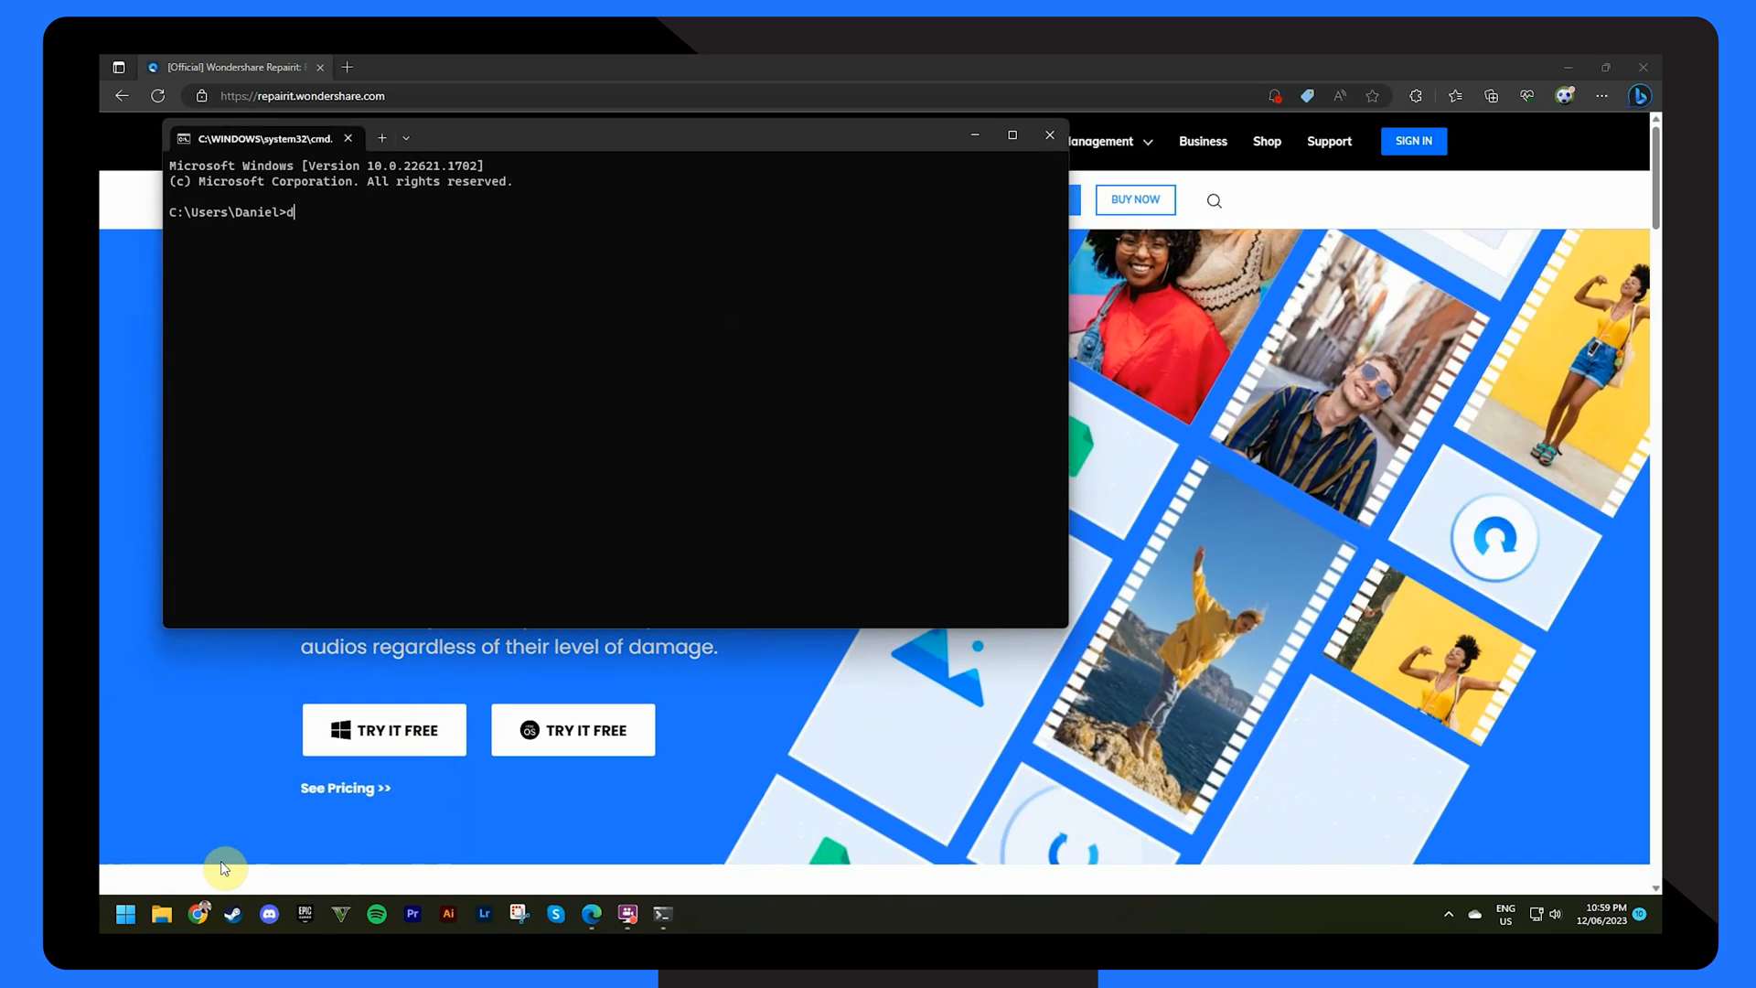
pyautogui.write('evmgmt')
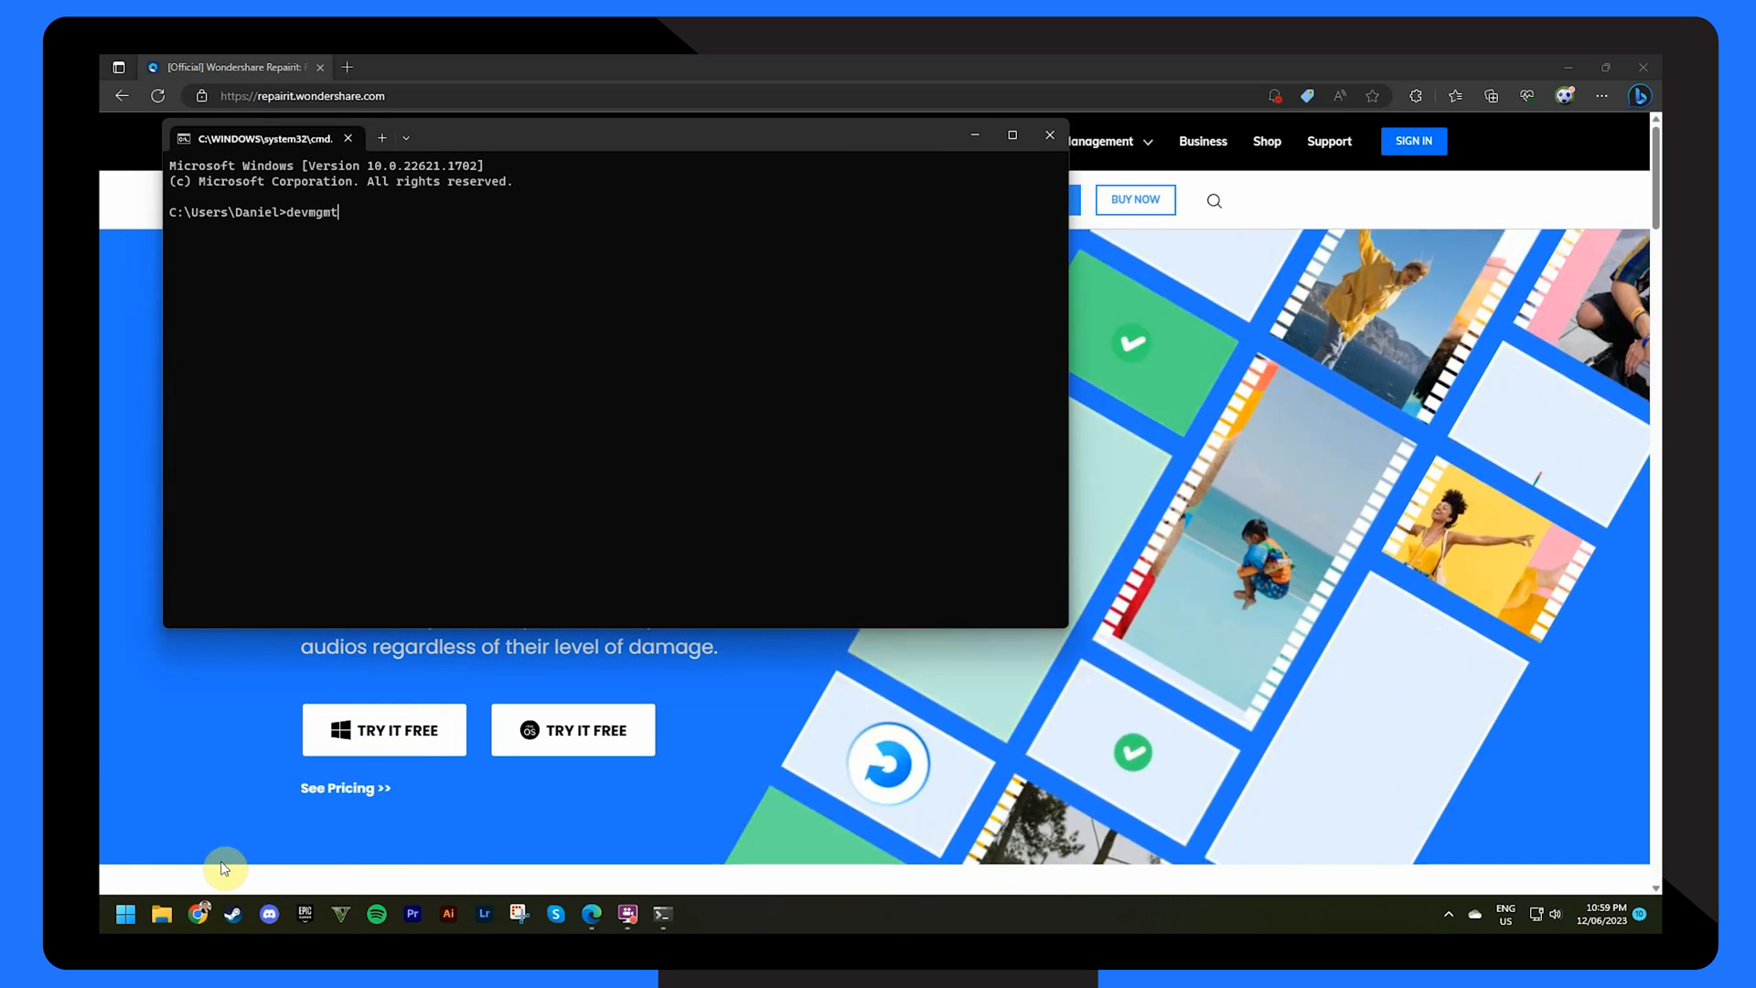
pyautogui.write('.ms')
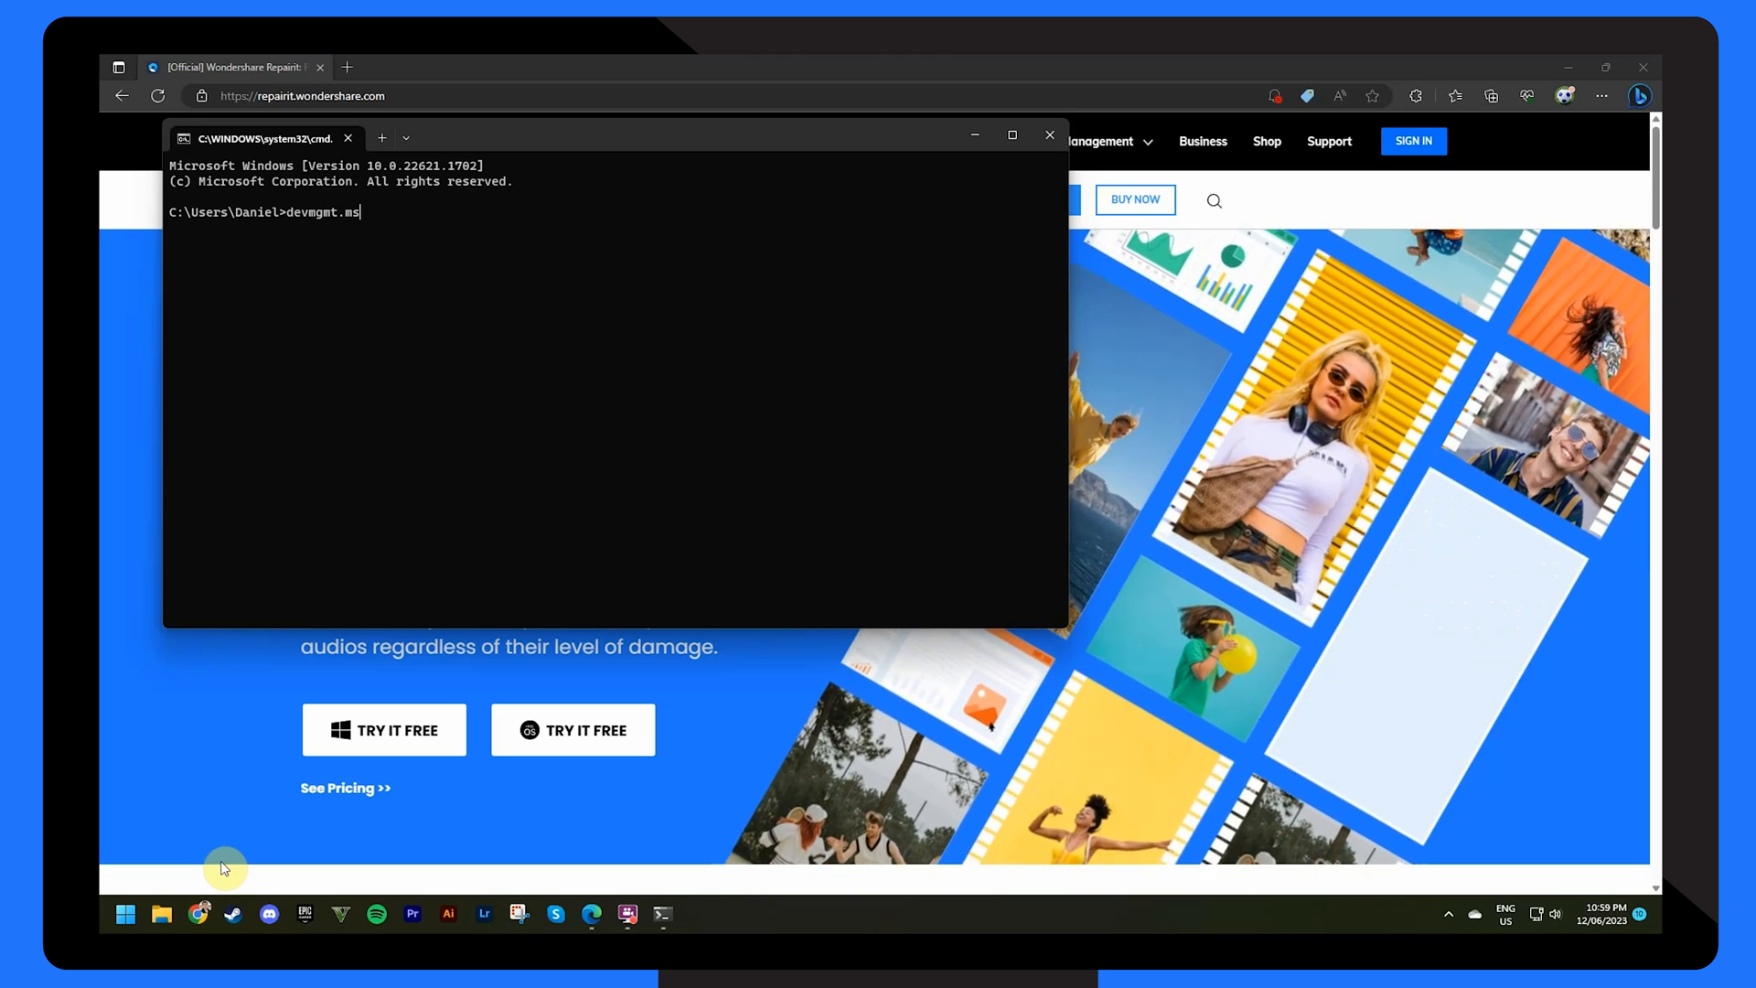
pyautogui.press('Enter')
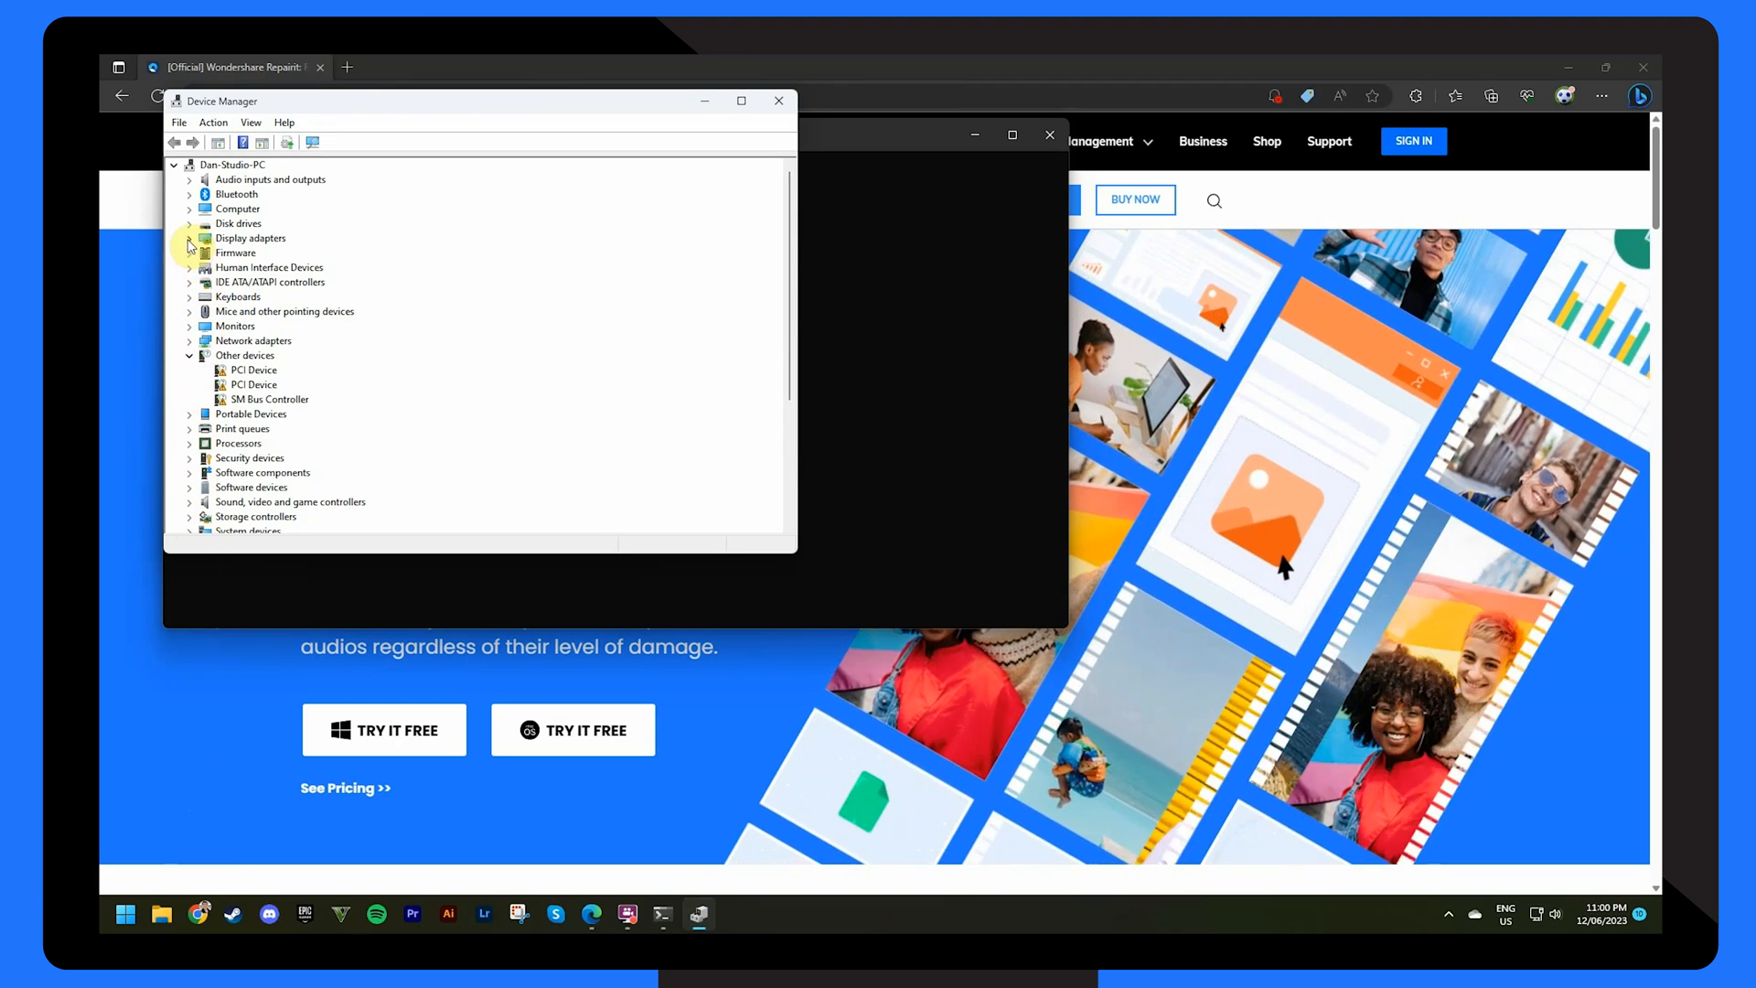
pyautogui.rightClick(258, 253)
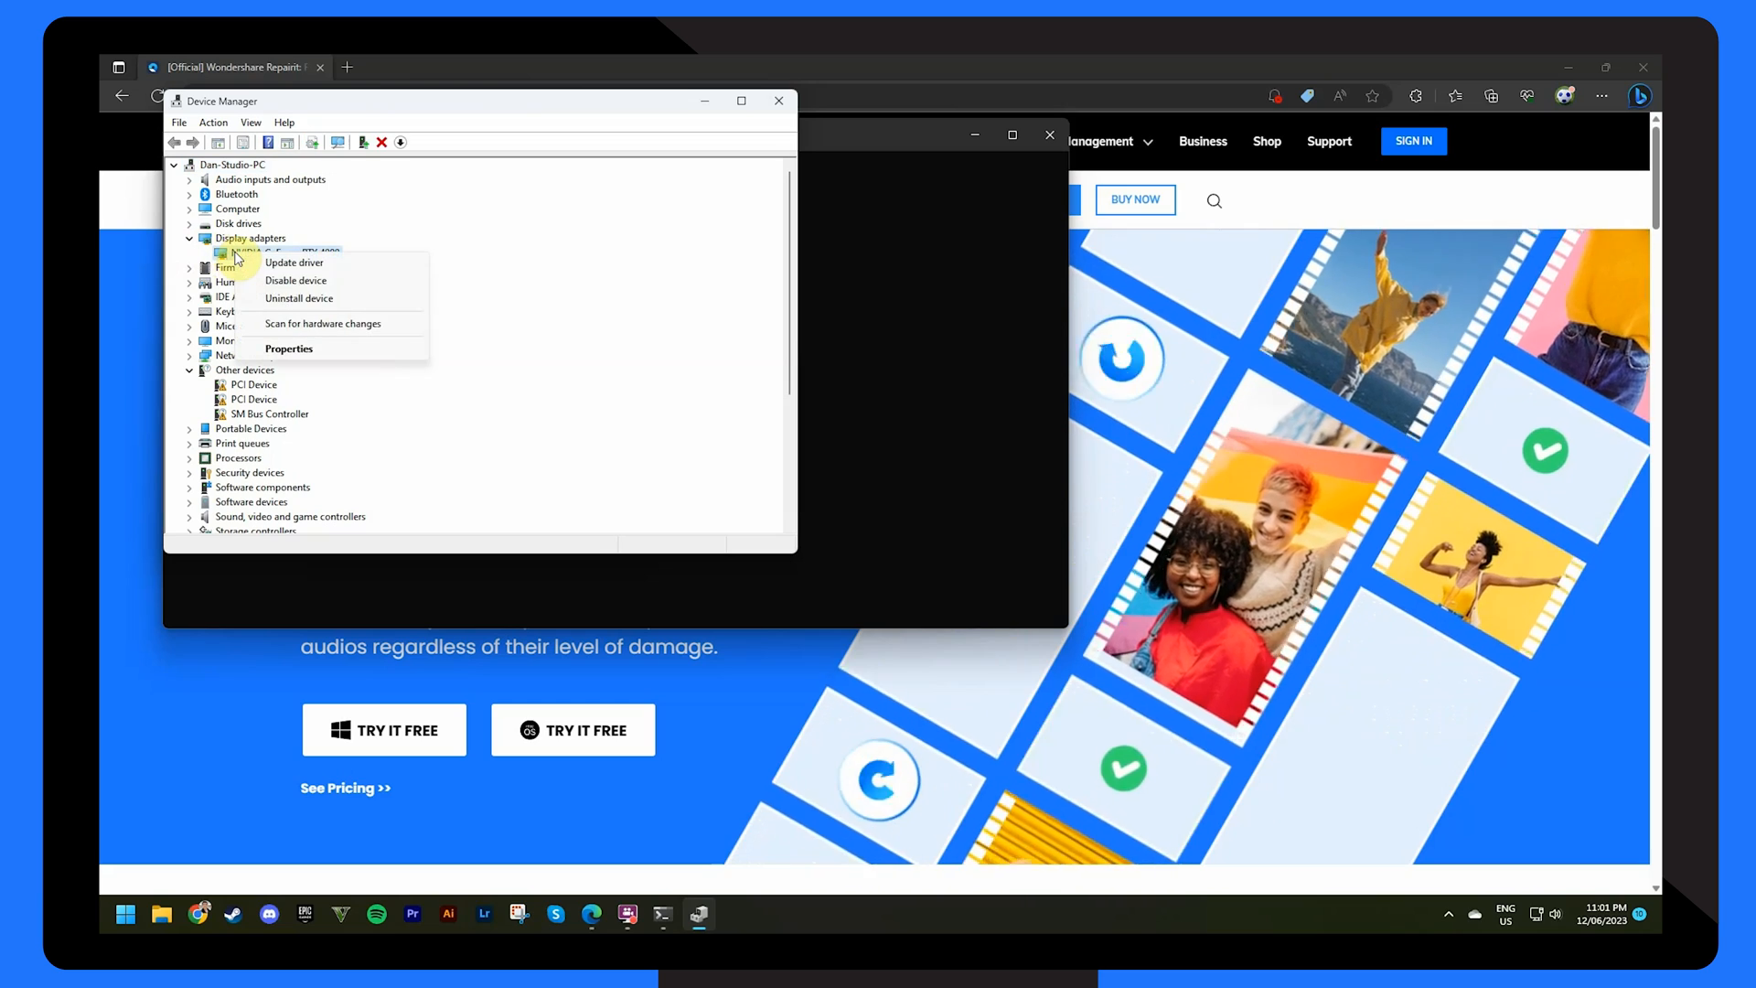
pyautogui.click(295, 263)
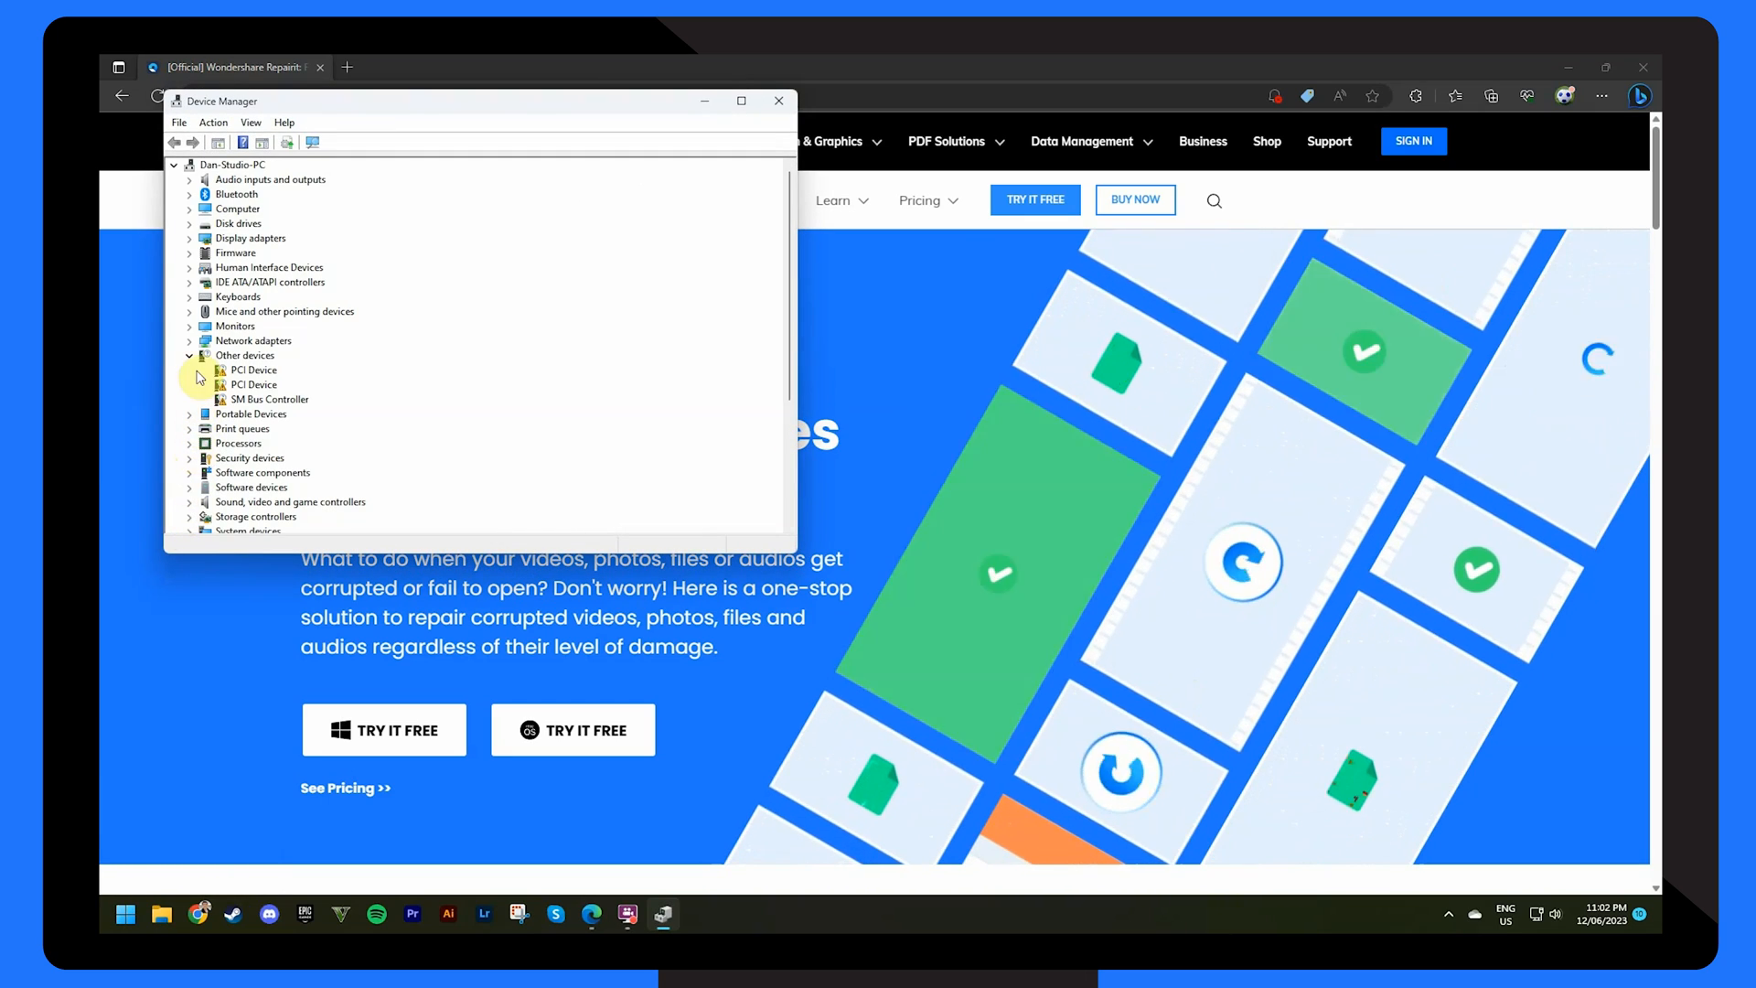
# Step: Expand Display adapters and open the NVIDIA GeForce RTX 4080 context menu
pyautogui.click(189, 238)
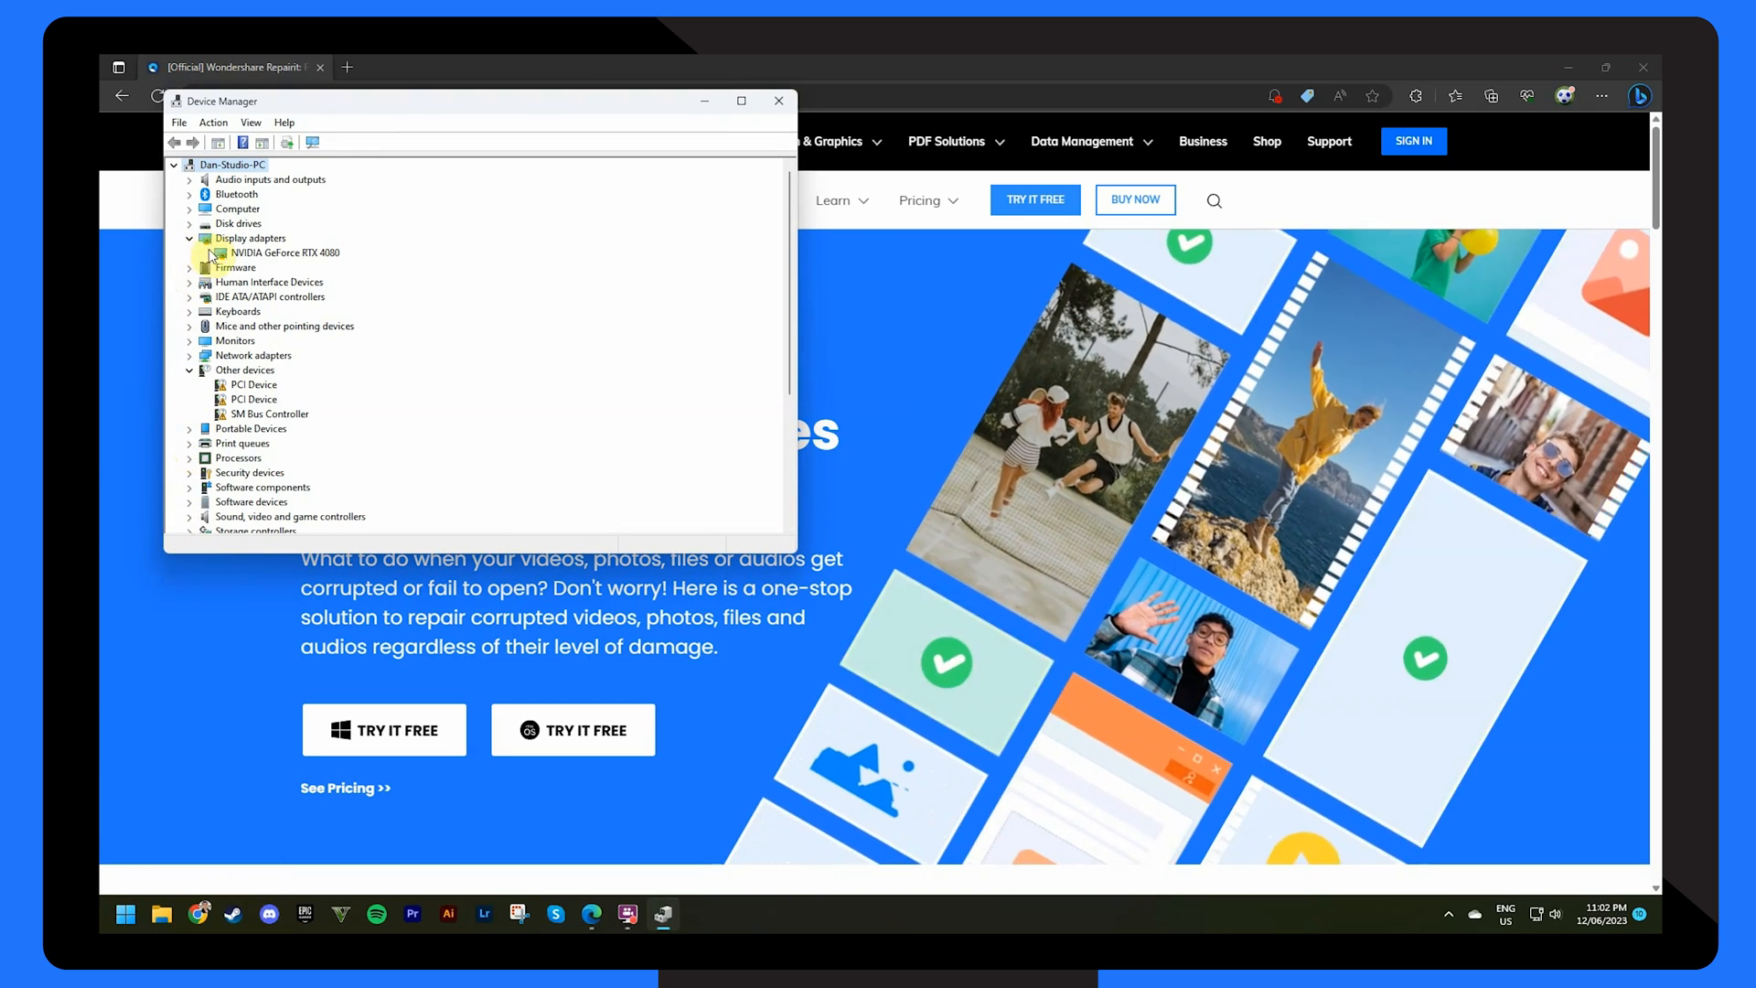
pyautogui.rightClick(284, 253)
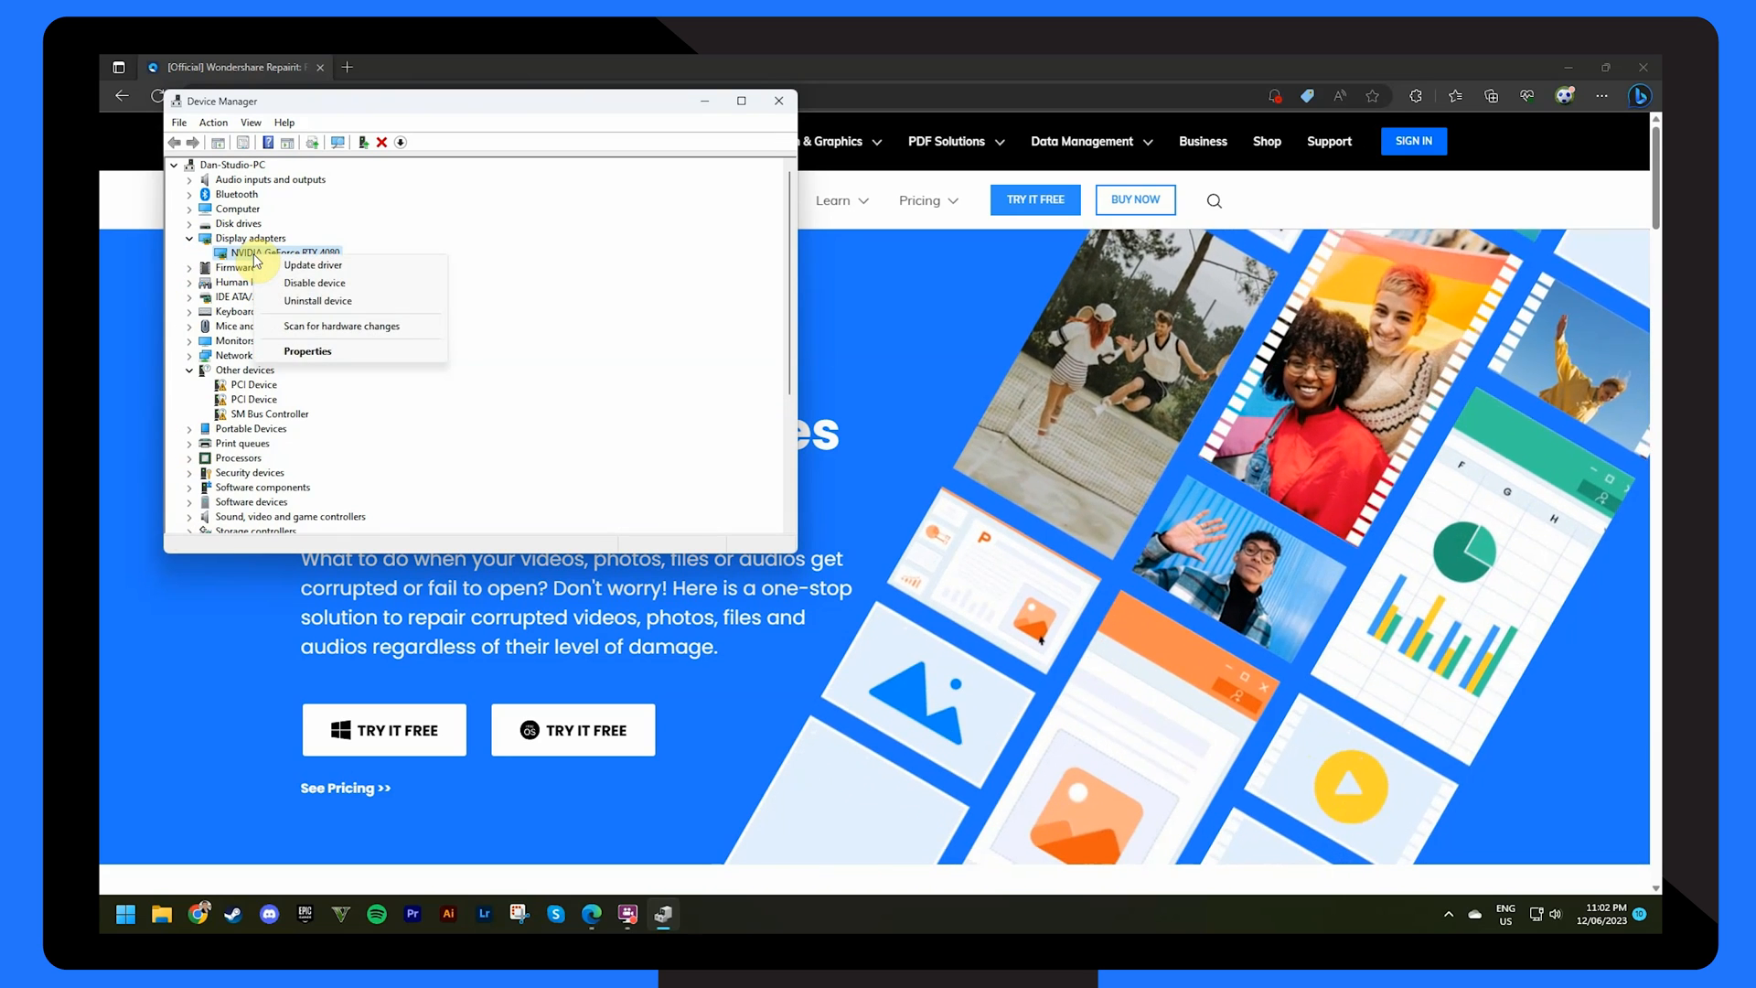